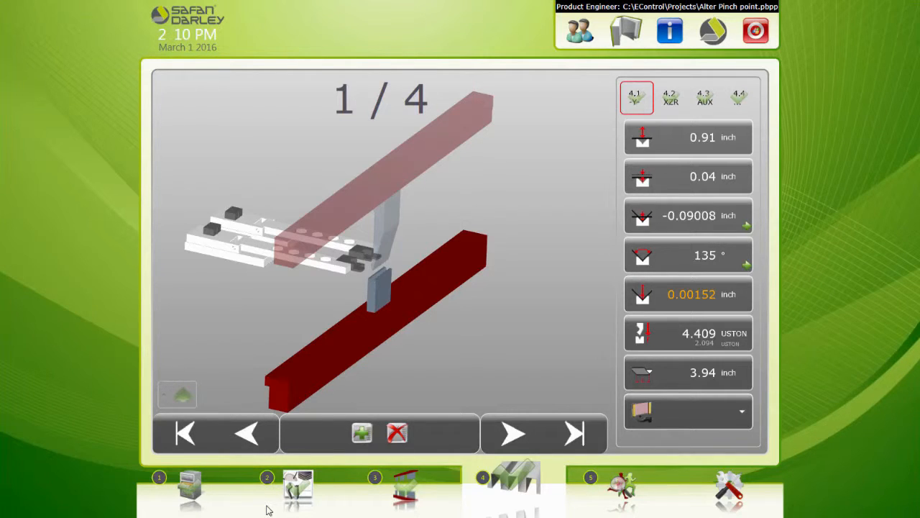
pyautogui.moveTo(282, 285)
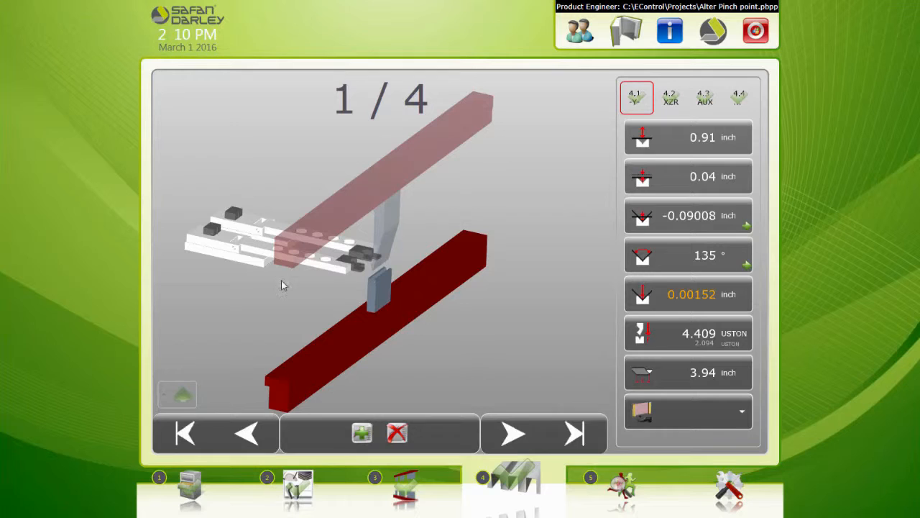
pyautogui.moveTo(365, 142)
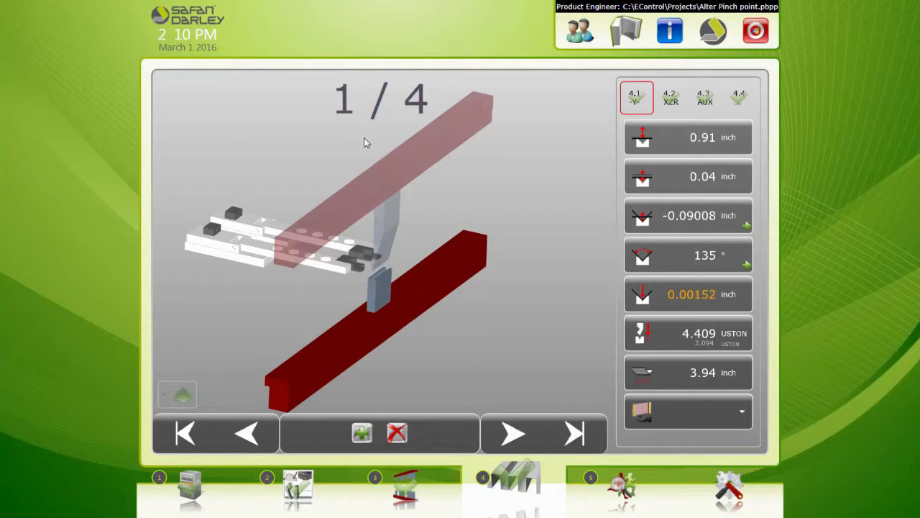
pyautogui.moveTo(345, 235)
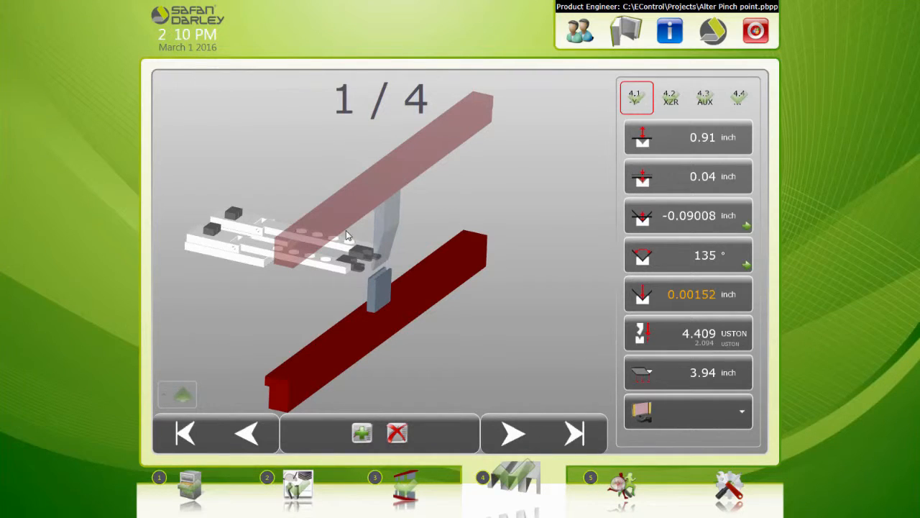
pyautogui.moveTo(516, 229)
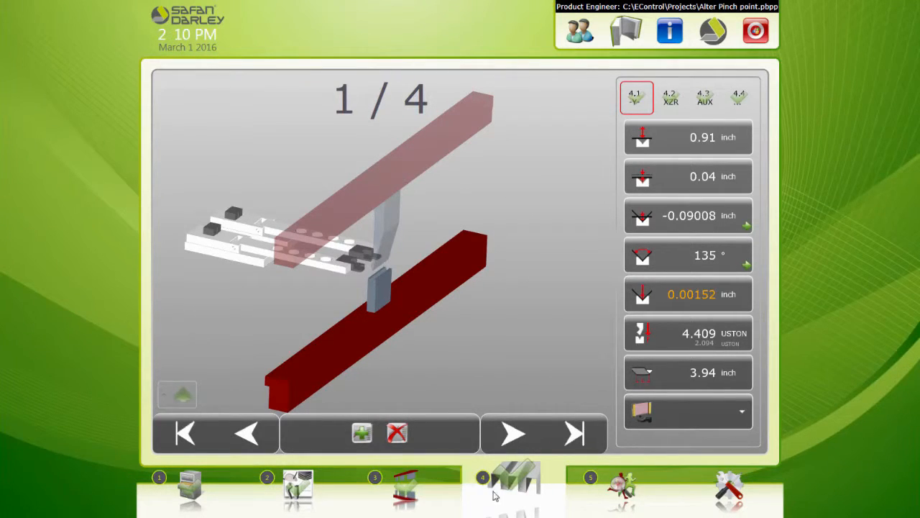
pyautogui.moveTo(788, 216)
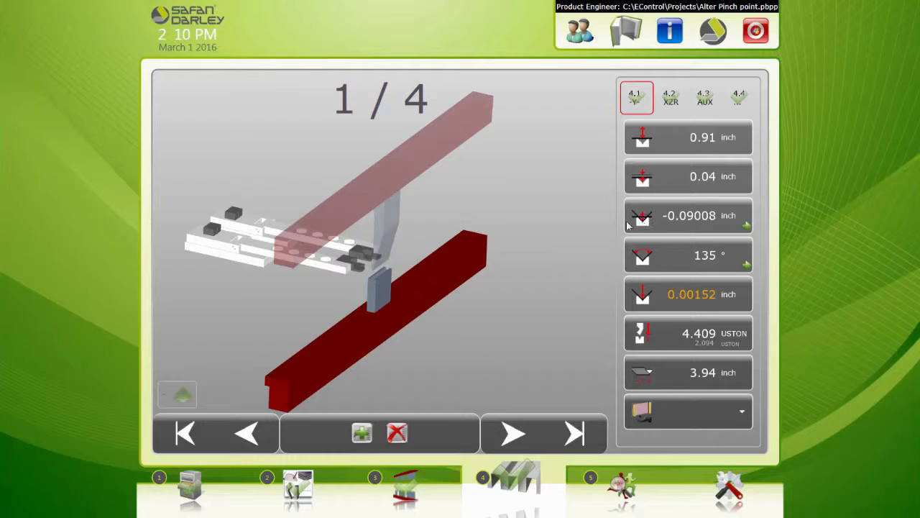
pyautogui.moveTo(726, 223)
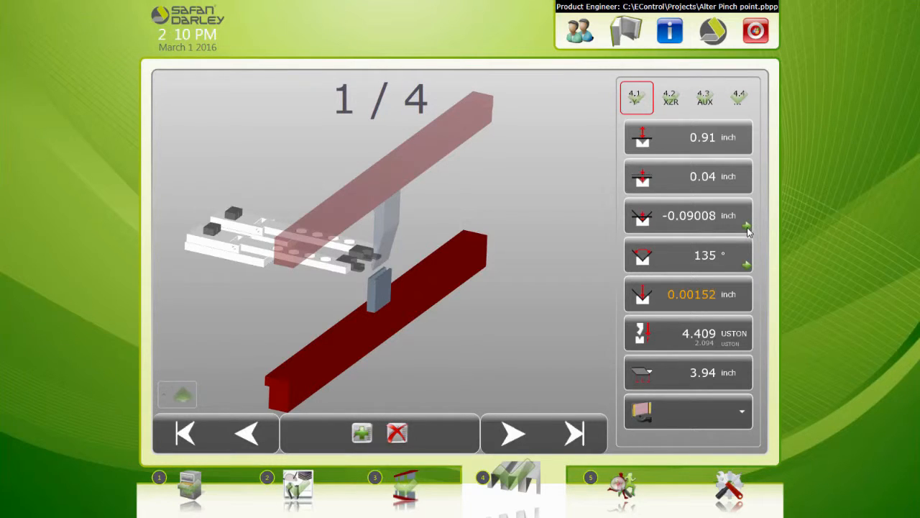
pyautogui.moveTo(704, 237)
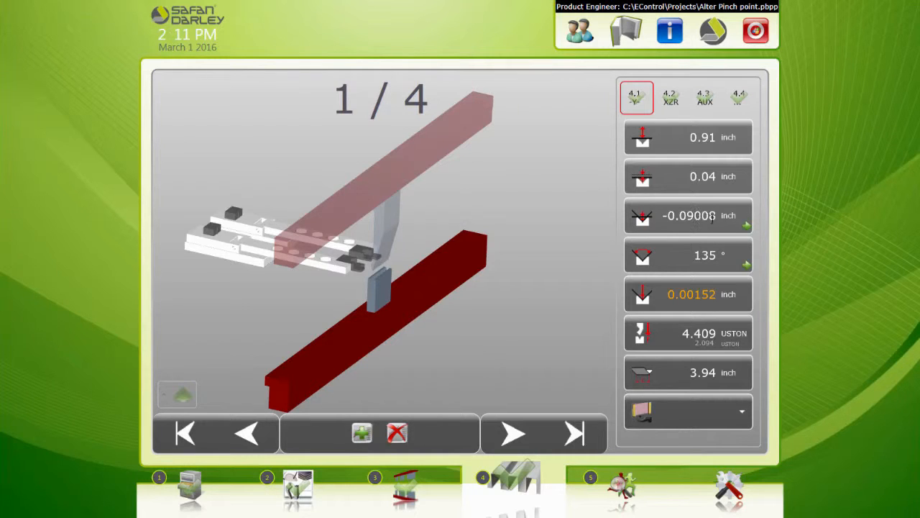
# Leave step 1's end position distance unchanged and show its correction values, all at zero
pyautogui.click(687, 216)
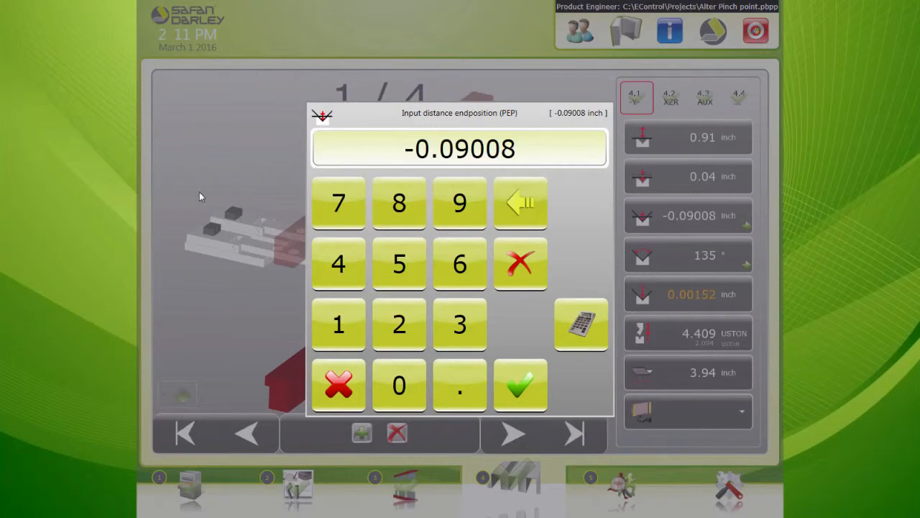
pyautogui.moveTo(209, 481)
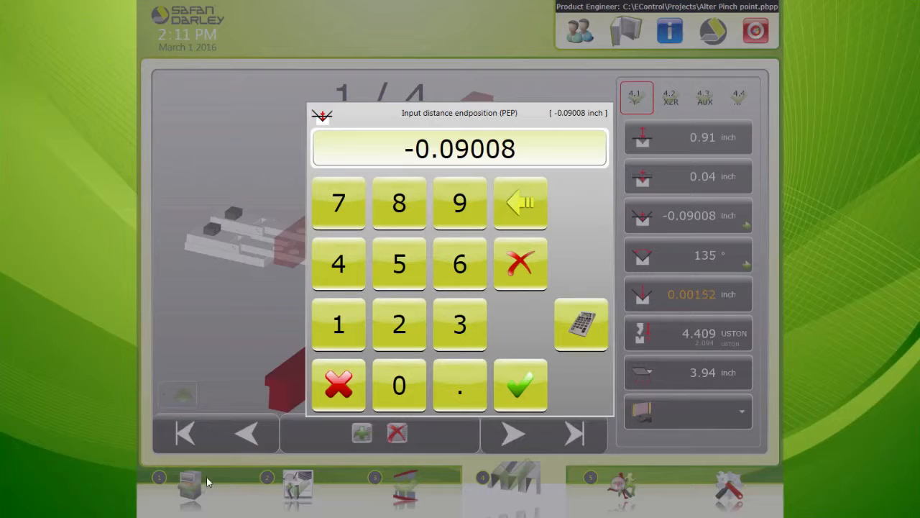
pyautogui.moveTo(337, 385)
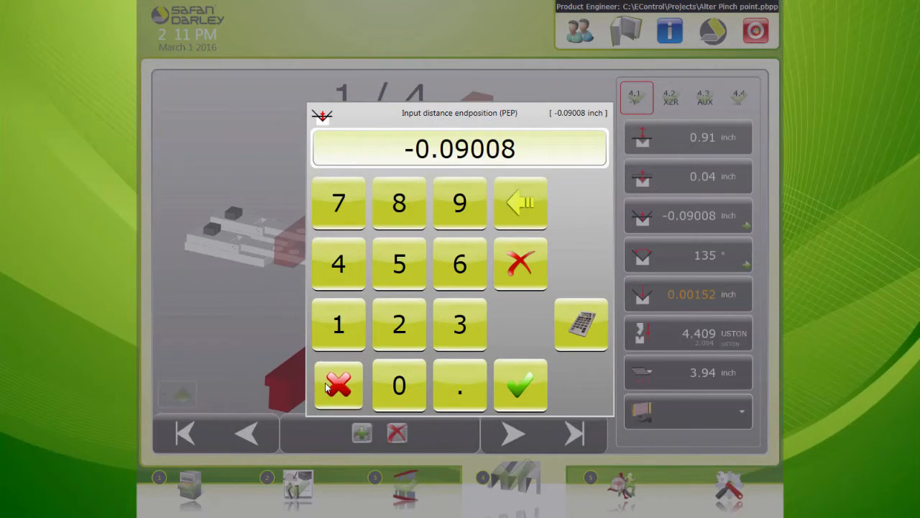
pyautogui.click(520, 385)
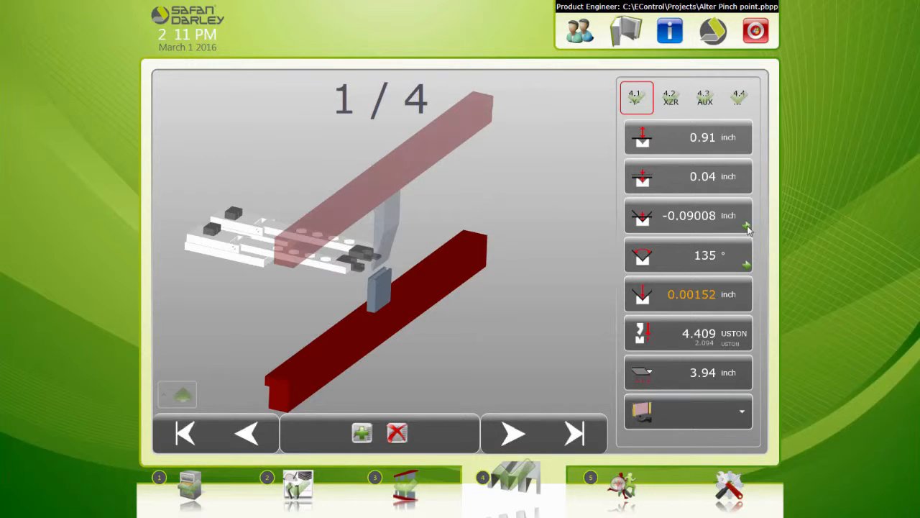
pyautogui.moveTo(753, 227)
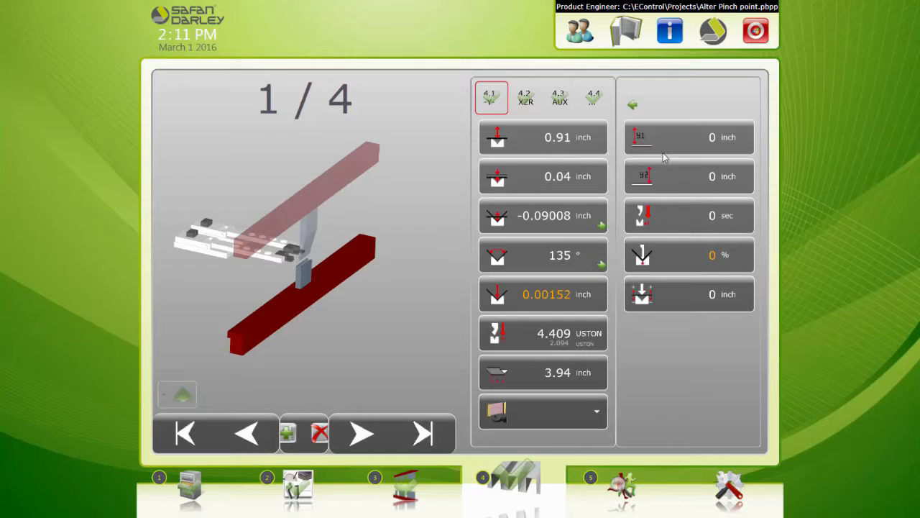
pyautogui.moveTo(673, 170)
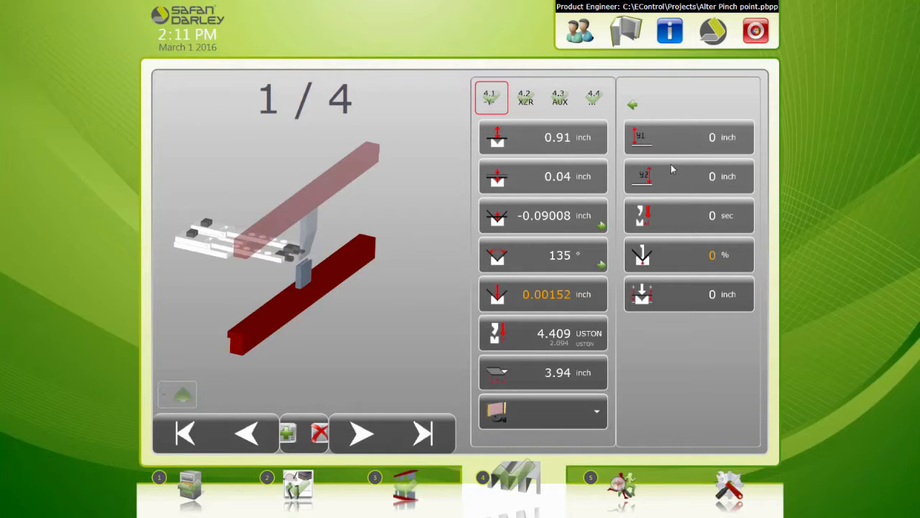
pyautogui.moveTo(754, 187)
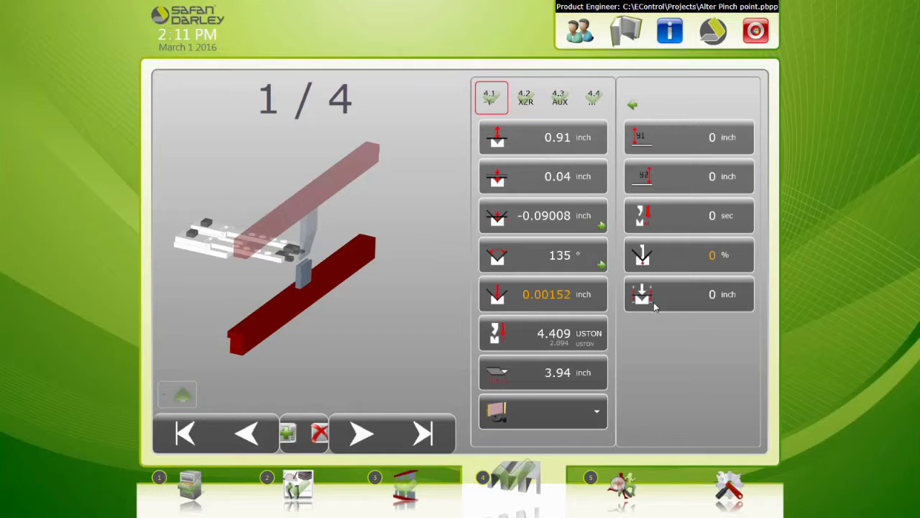
pyautogui.moveTo(647, 302)
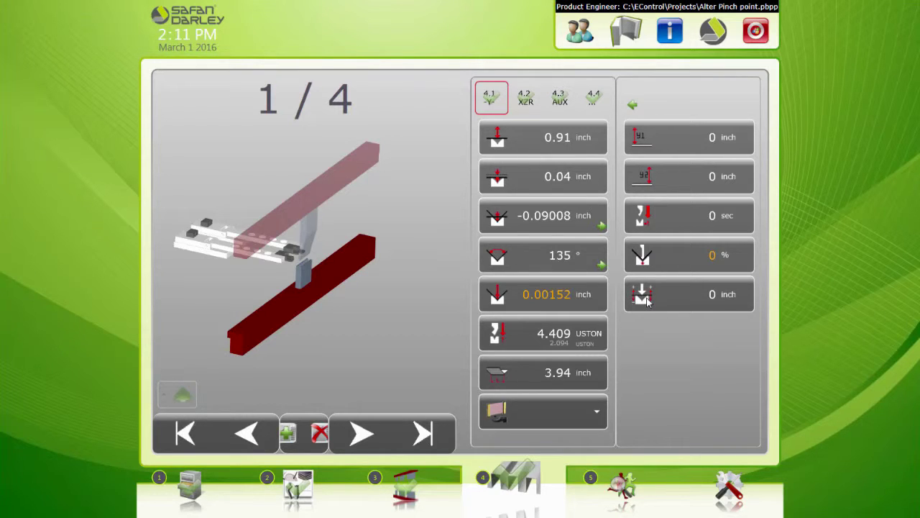
pyautogui.moveTo(601, 262)
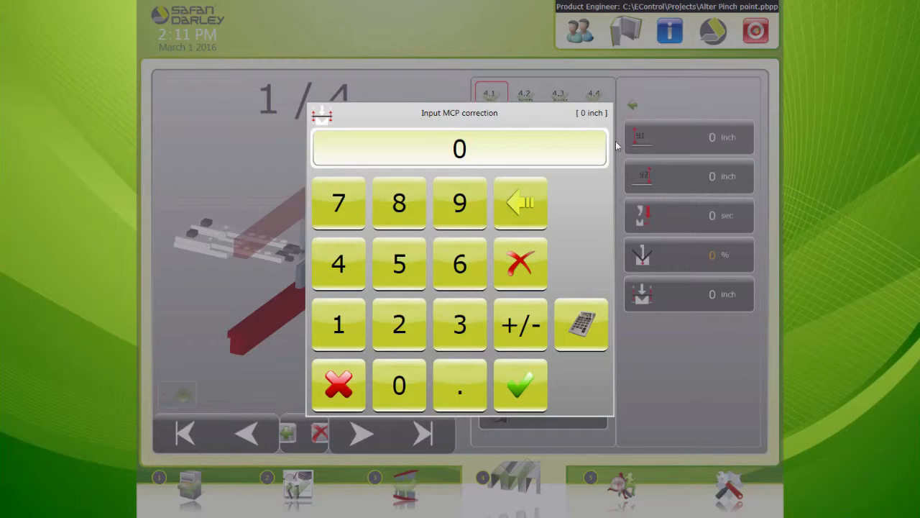
pyautogui.moveTo(452, 128)
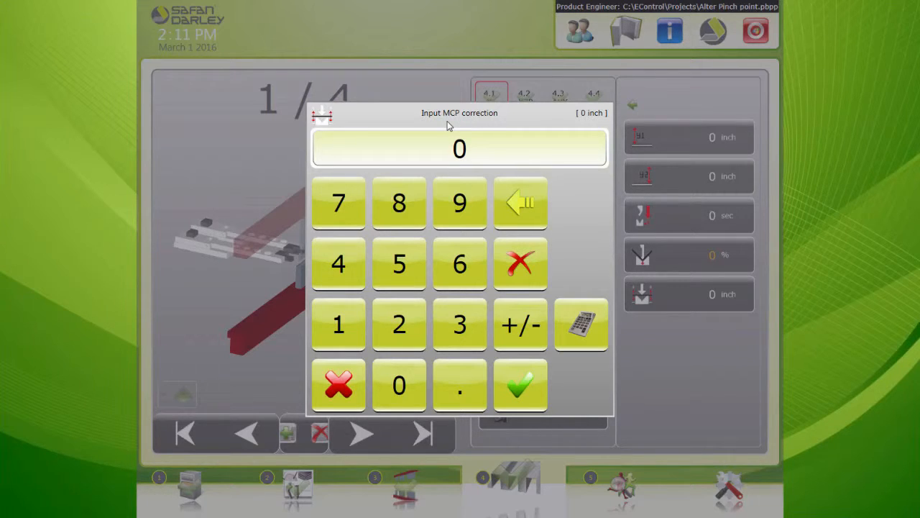
pyautogui.moveTo(403, 188)
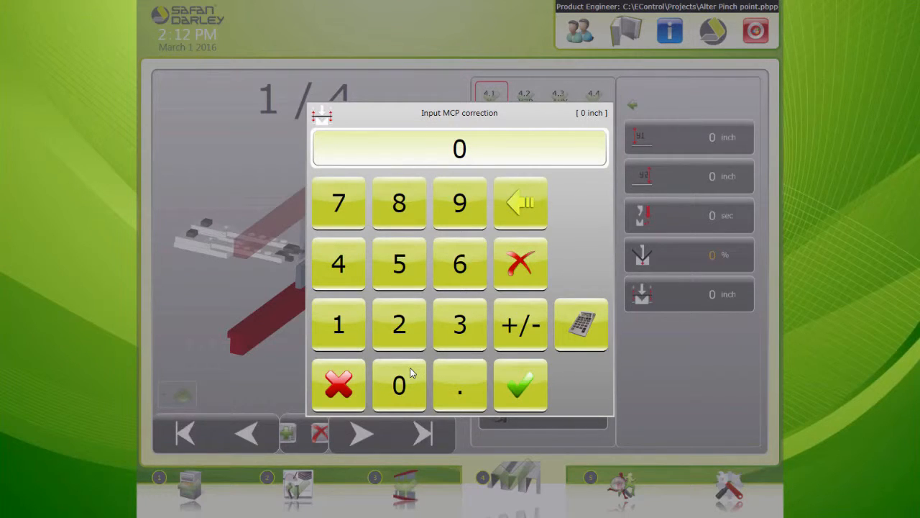
pyautogui.moveTo(477, 347)
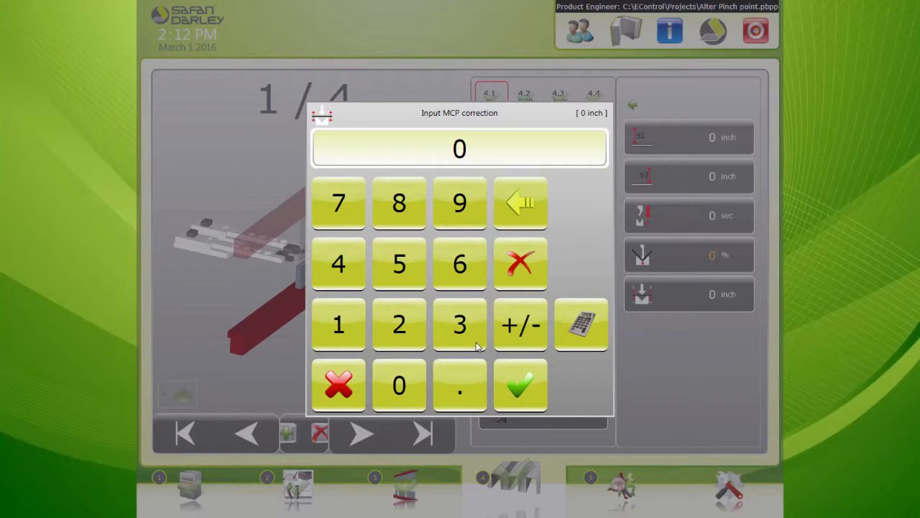
# Enter -0.02 inch as bend 1's MCP correction and confirm it on the keypad
pyautogui.click(520, 325)
pyautogui.write('-0.02')
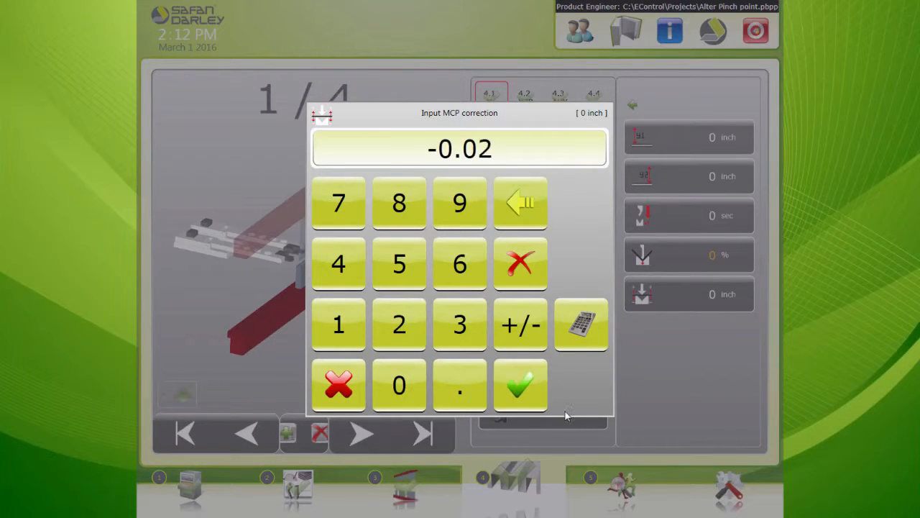
pyautogui.click(520, 385)
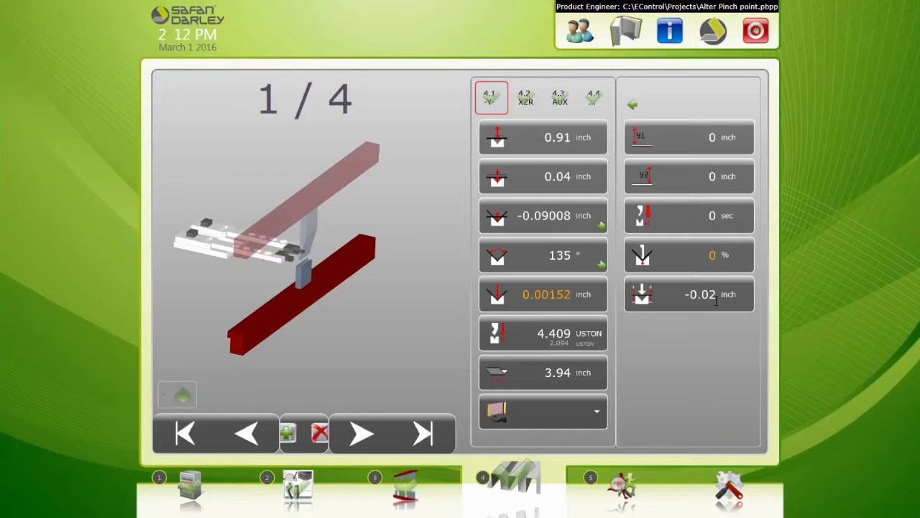
pyautogui.moveTo(296, 63)
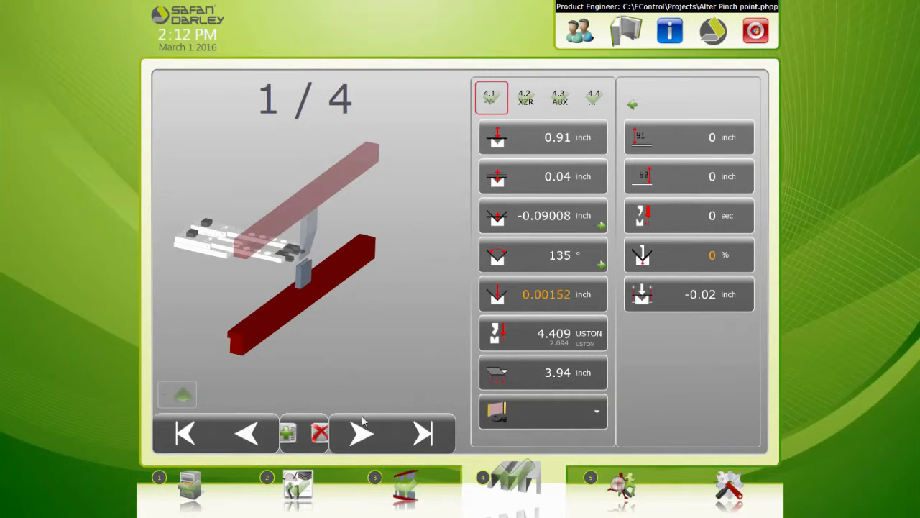
pyautogui.click(361, 432)
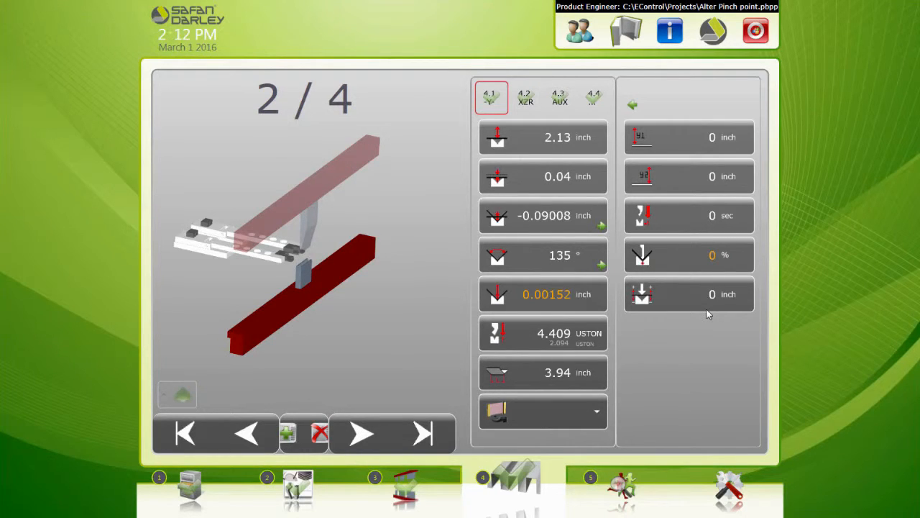
pyautogui.moveTo(647, 320)
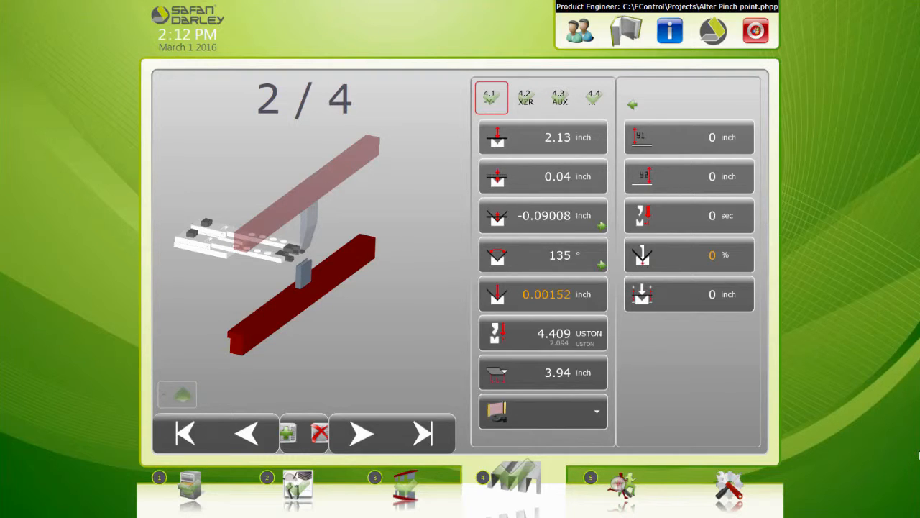
pyautogui.moveTo(658, 286)
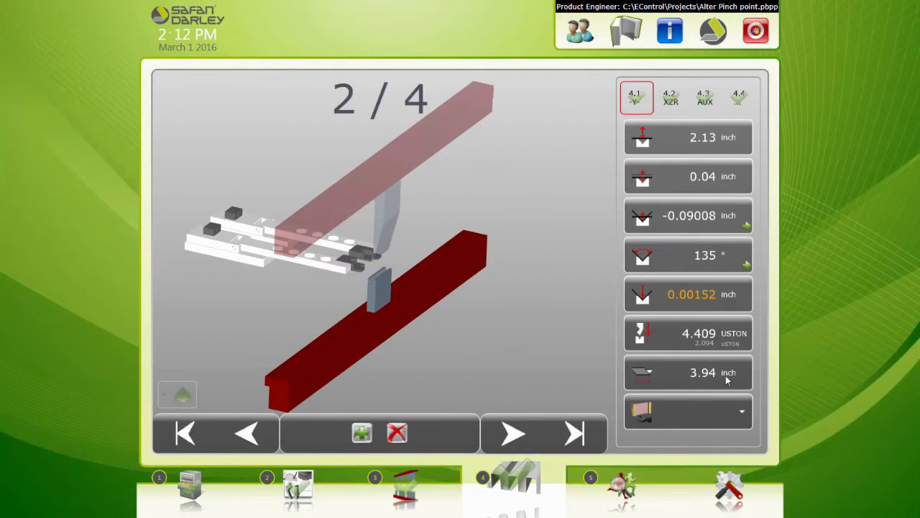
pyautogui.moveTo(732, 218)
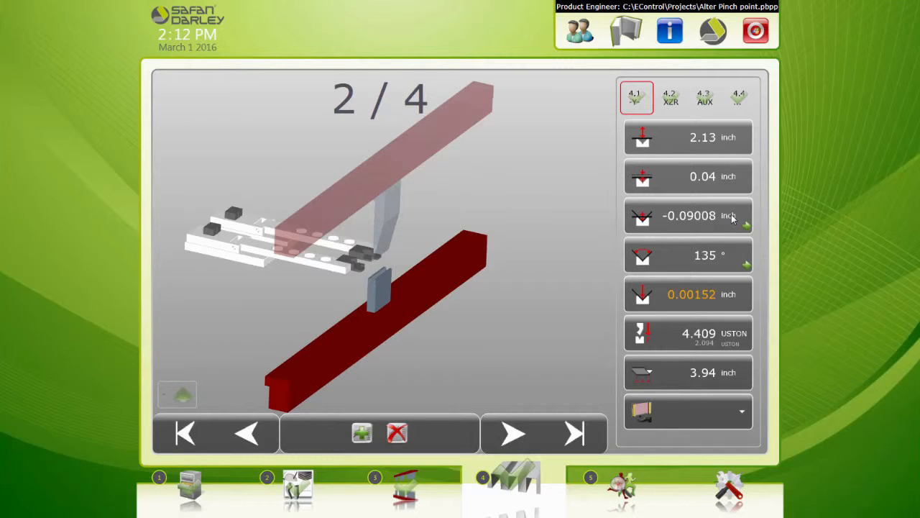
pyautogui.moveTo(558, 325)
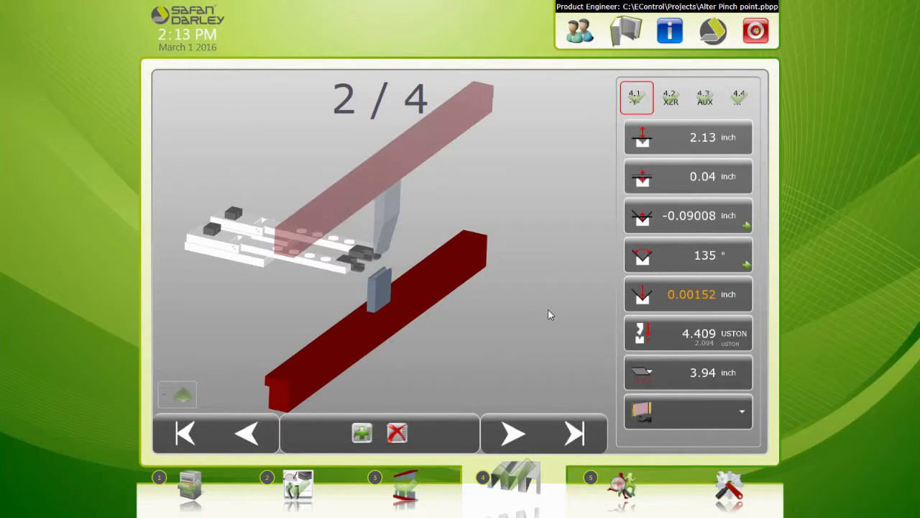
pyautogui.moveTo(486, 14)
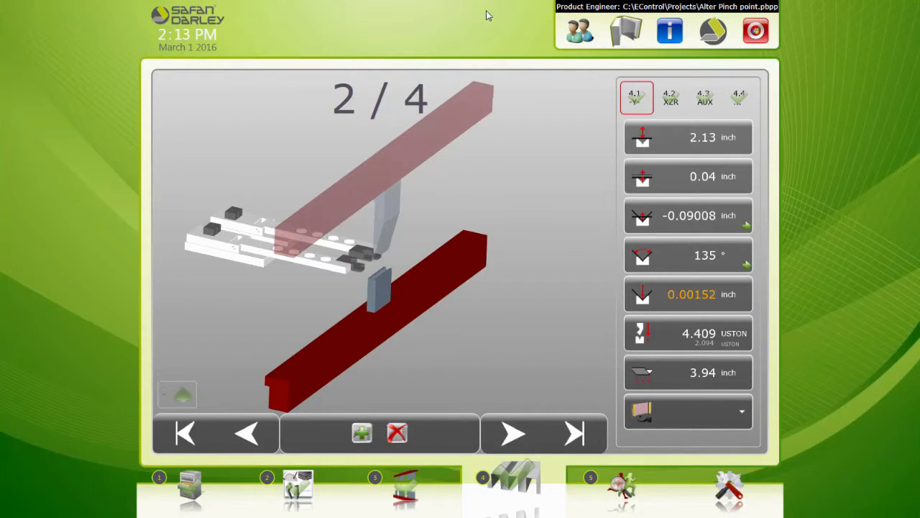
pyautogui.moveTo(340, 500)
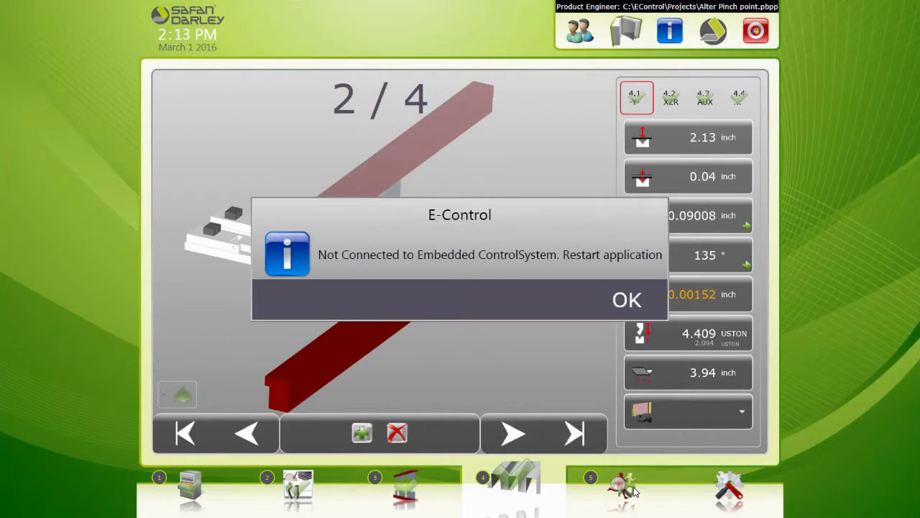
pyautogui.moveTo(627, 297)
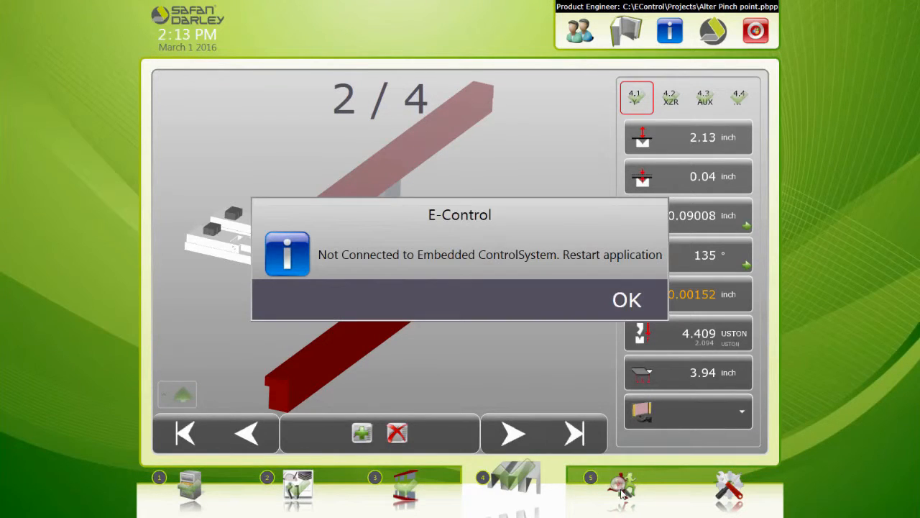
# Dismiss the not-connected warning and keep bend 2's PEP delay time at 0 sec
pyautogui.click(627, 300)
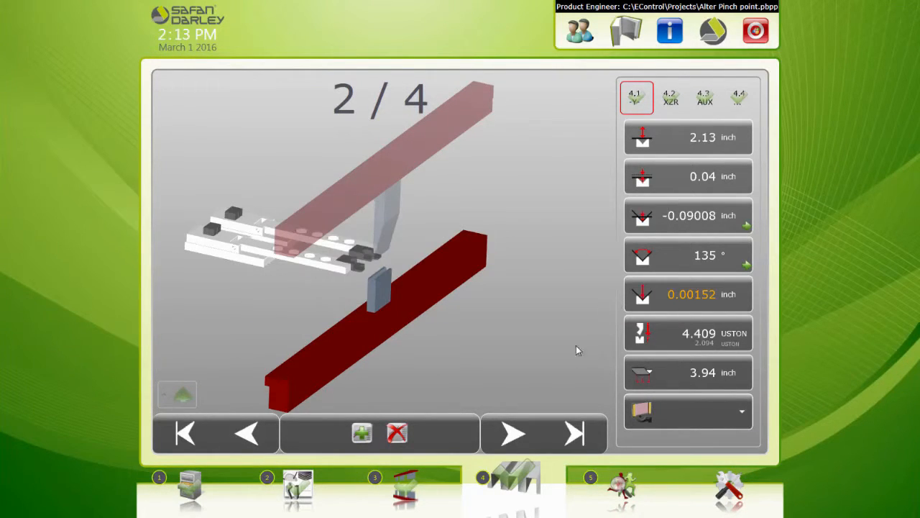
pyautogui.moveTo(545, 330)
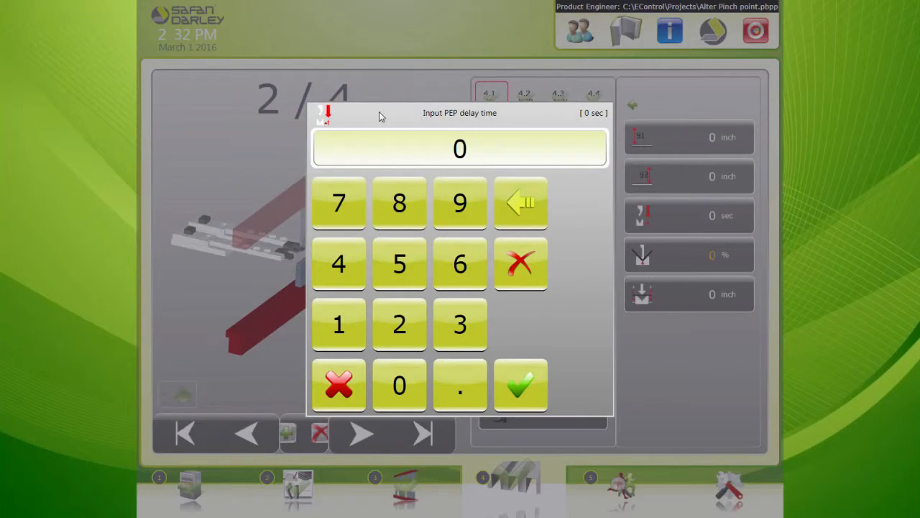
pyautogui.click(521, 385)
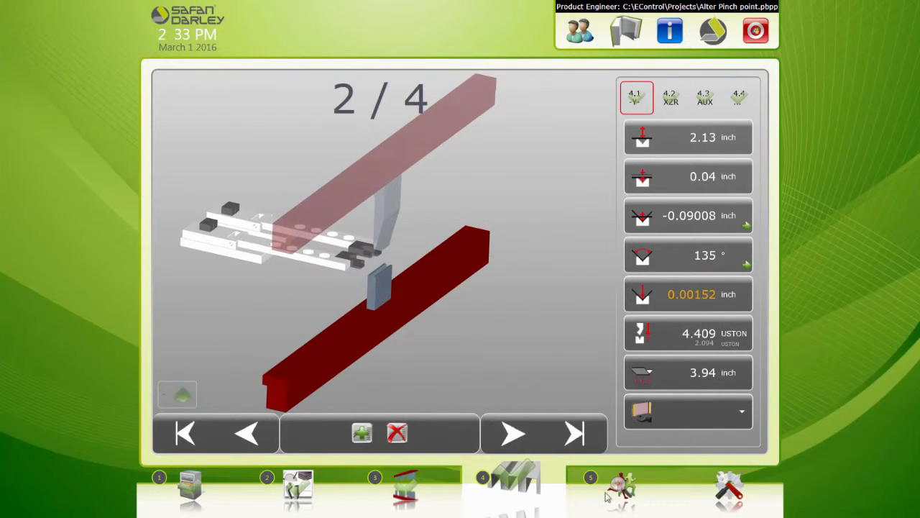
pyautogui.moveTo(659, 511)
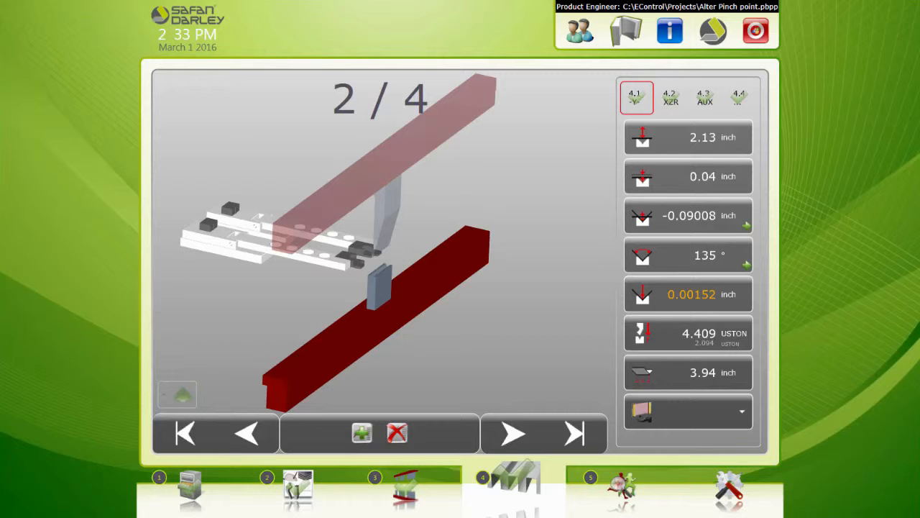
# Show Run Screen.PNG with the labelled E-Control run-mode buttons
pyautogui.click(12, 506)
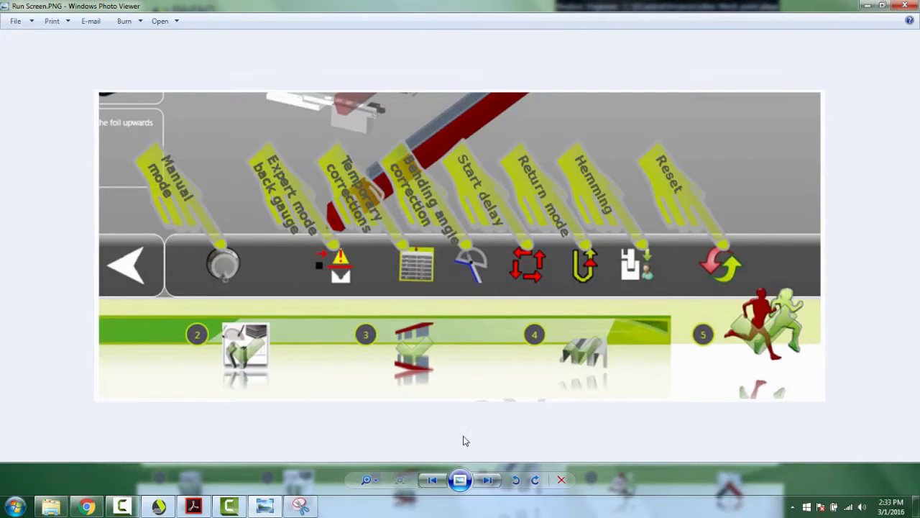
pyautogui.moveTo(759, 302)
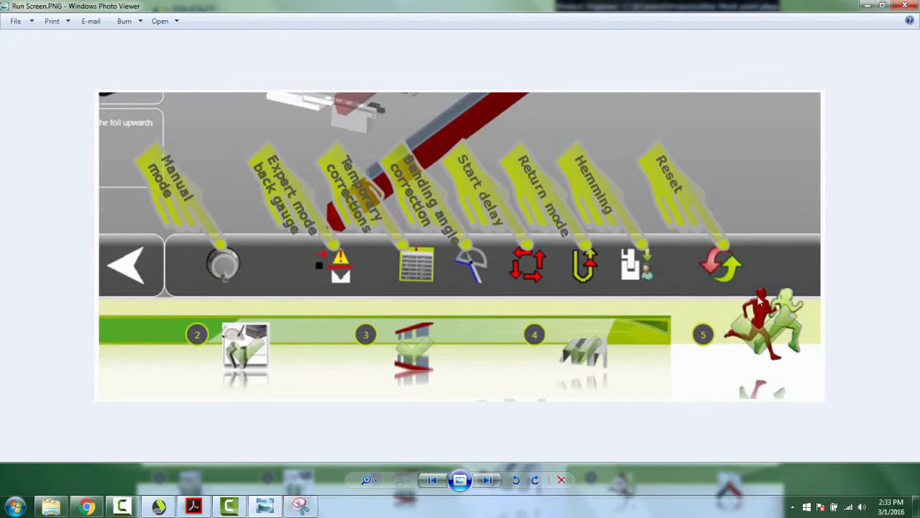
pyautogui.moveTo(703, 342)
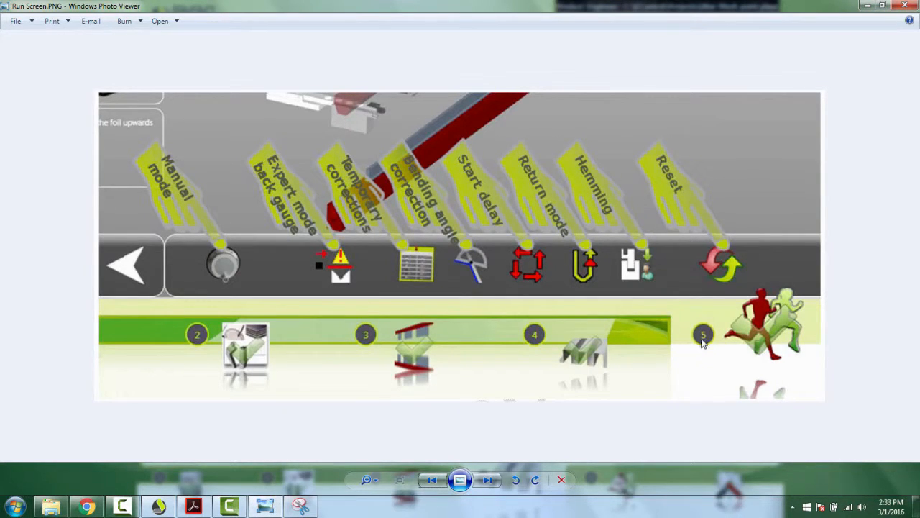
pyautogui.moveTo(698, 349)
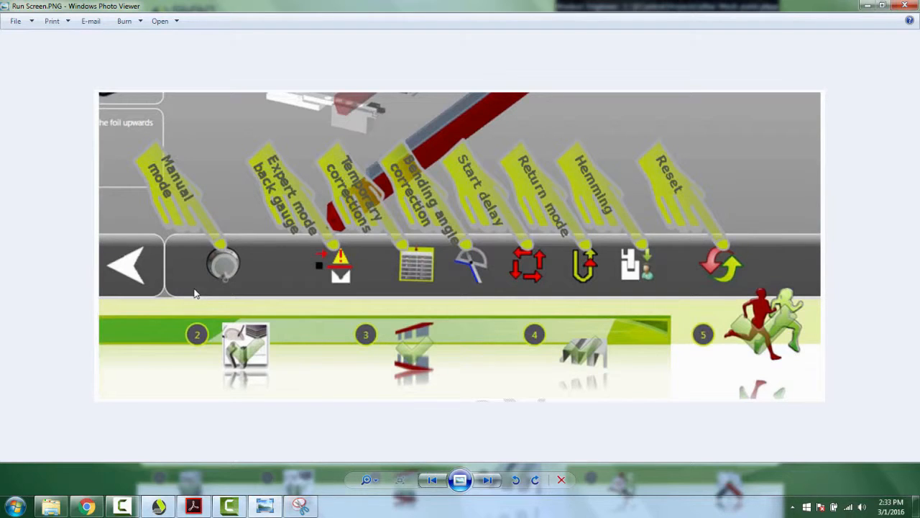
pyautogui.moveTo(471, 286)
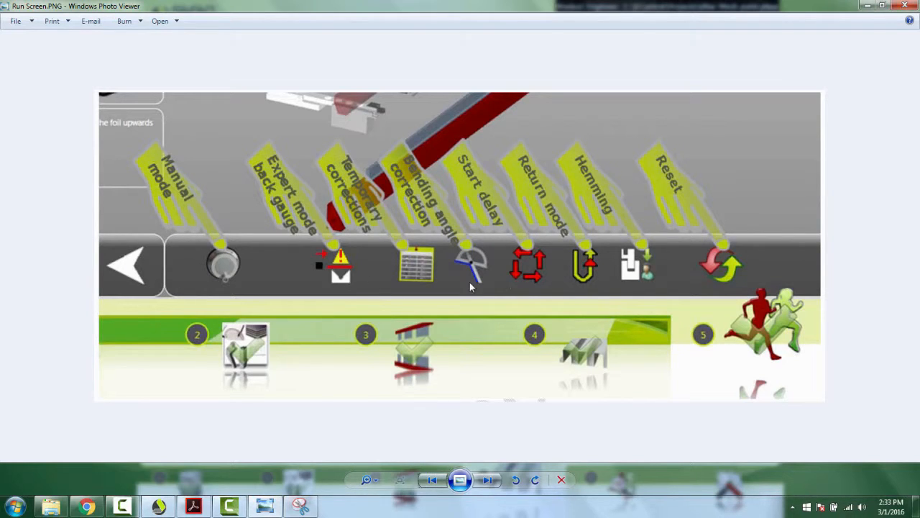
pyautogui.moveTo(474, 270)
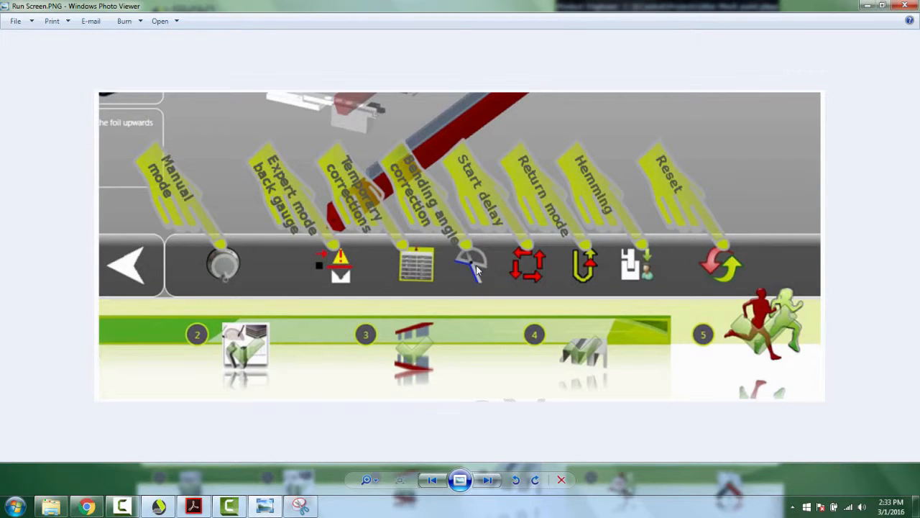
pyautogui.moveTo(466, 269)
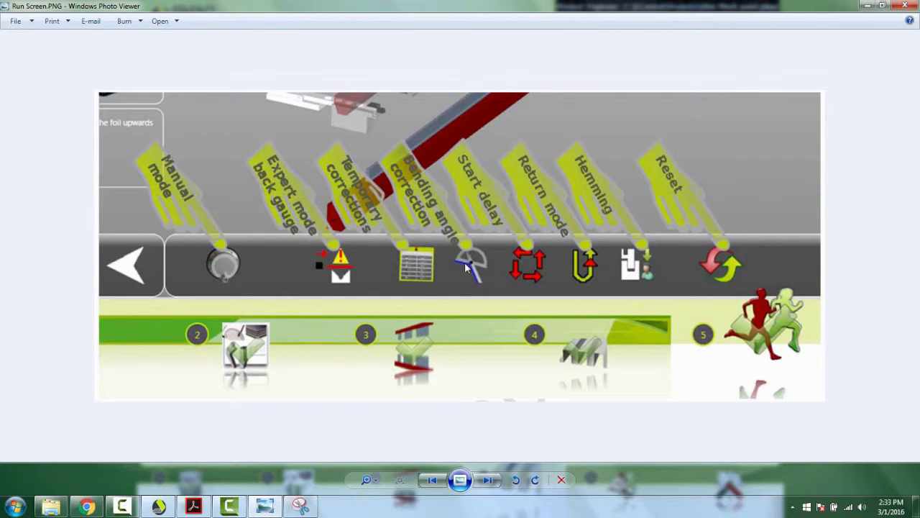
pyautogui.moveTo(414, 267)
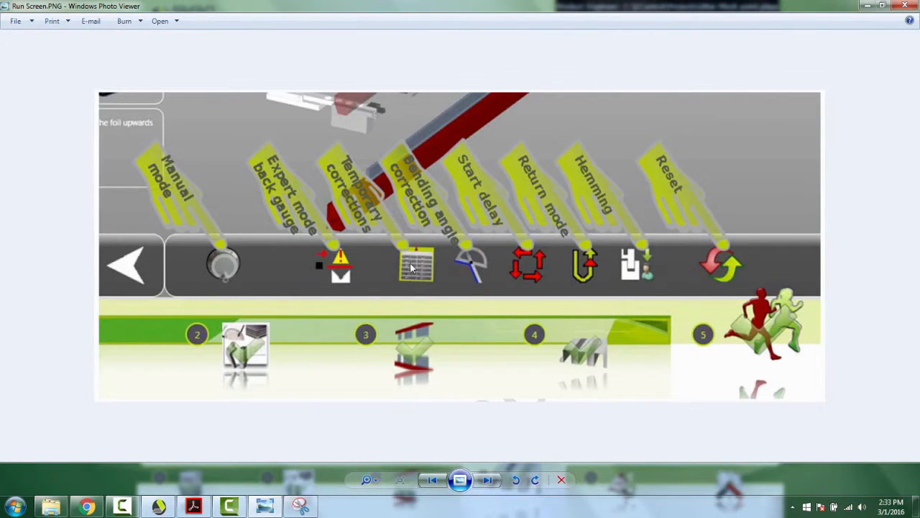
pyautogui.moveTo(423, 276)
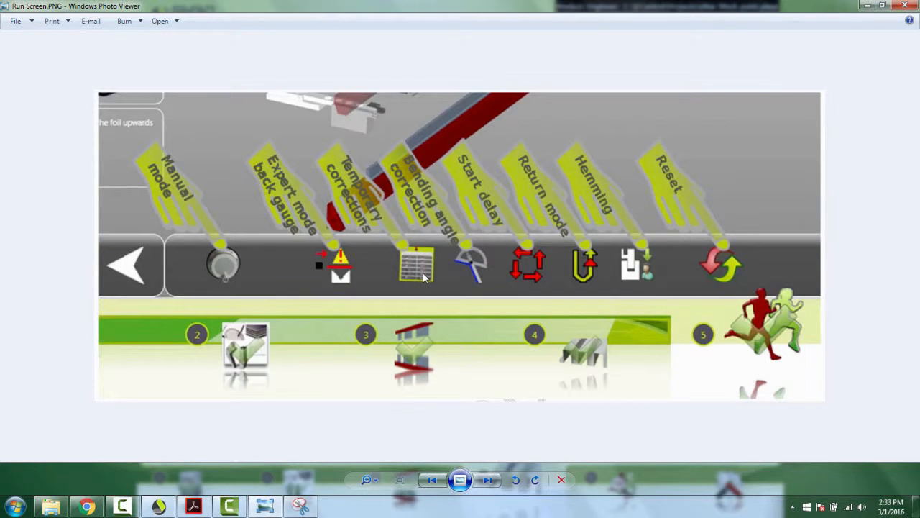
pyautogui.moveTo(489, 491)
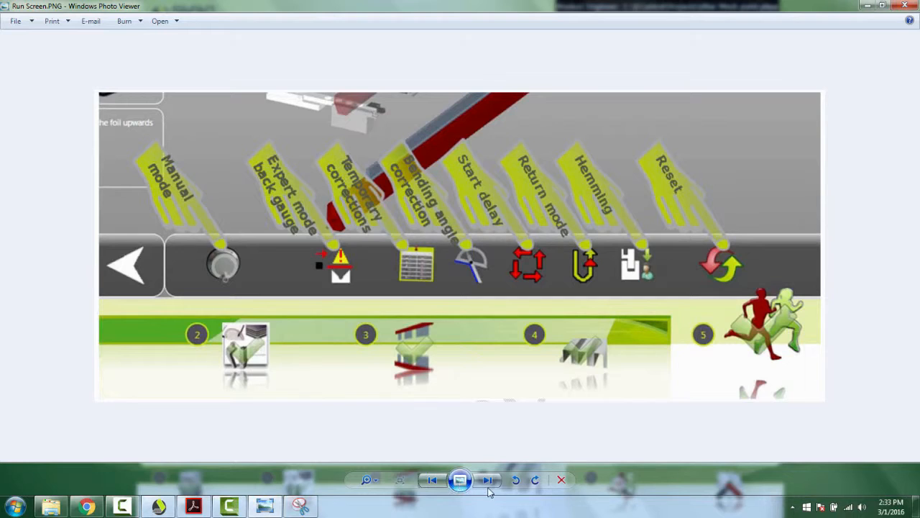
pyautogui.click(488, 480)
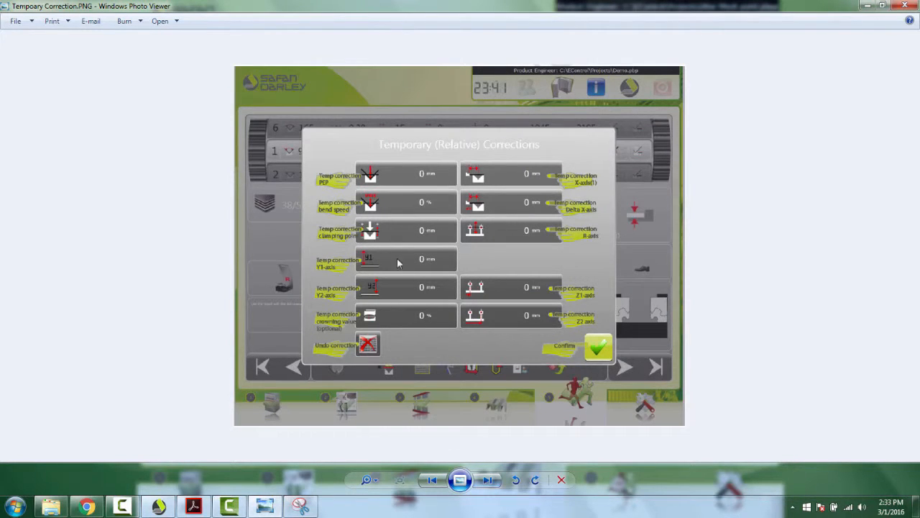
pyautogui.moveTo(600, 247)
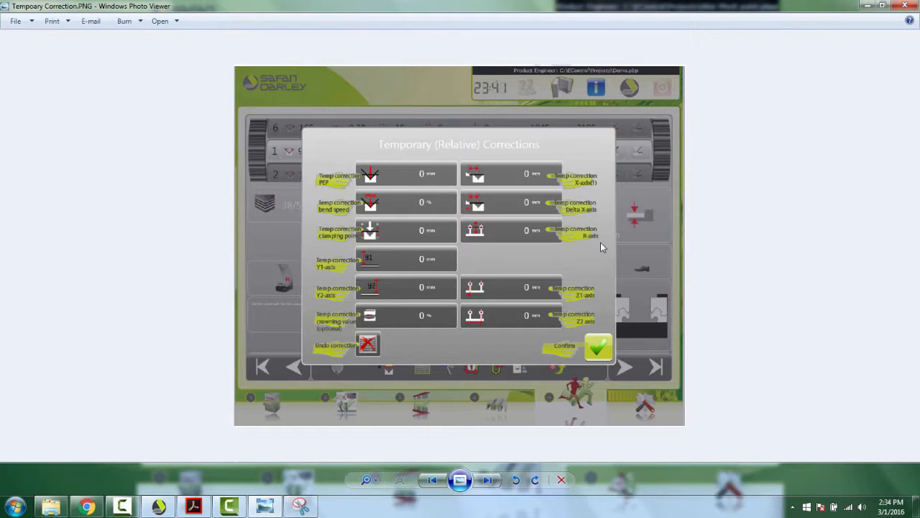
pyautogui.moveTo(402, 222)
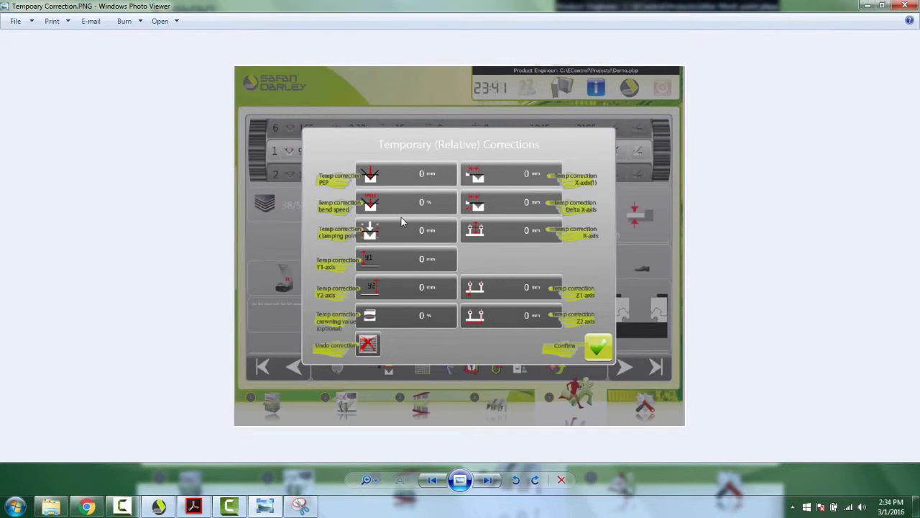
pyautogui.moveTo(406, 285)
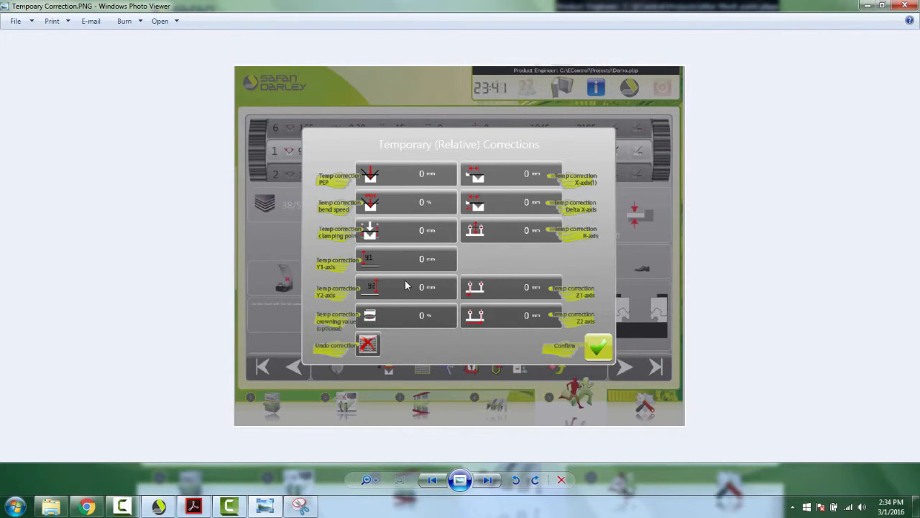
pyautogui.moveTo(302, 240)
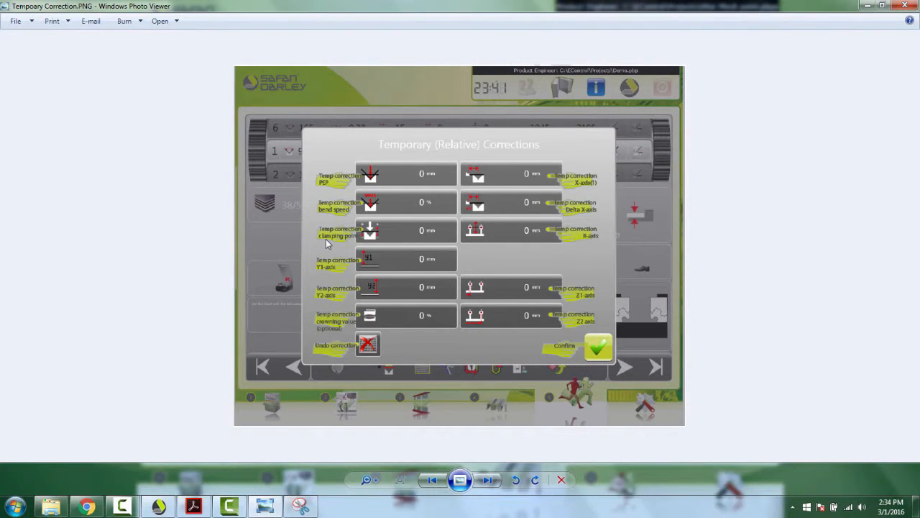
pyautogui.moveTo(368, 250)
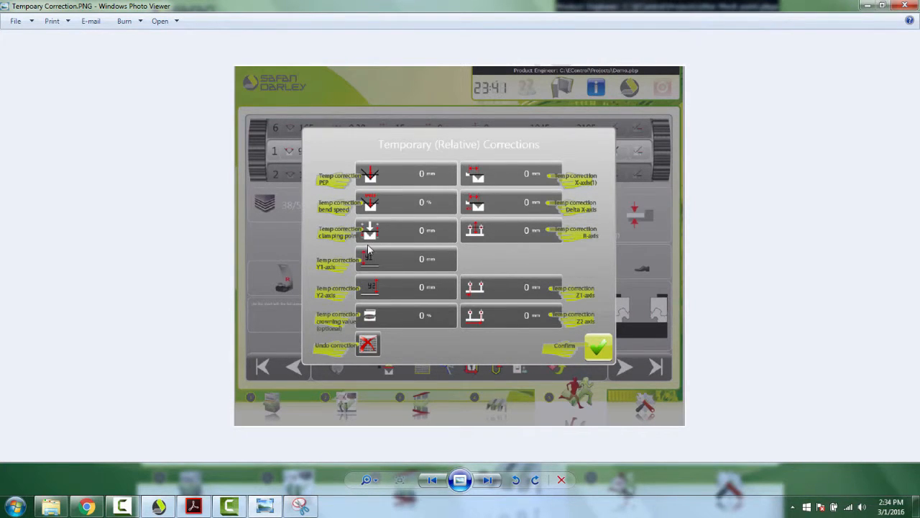
pyautogui.moveTo(412, 238)
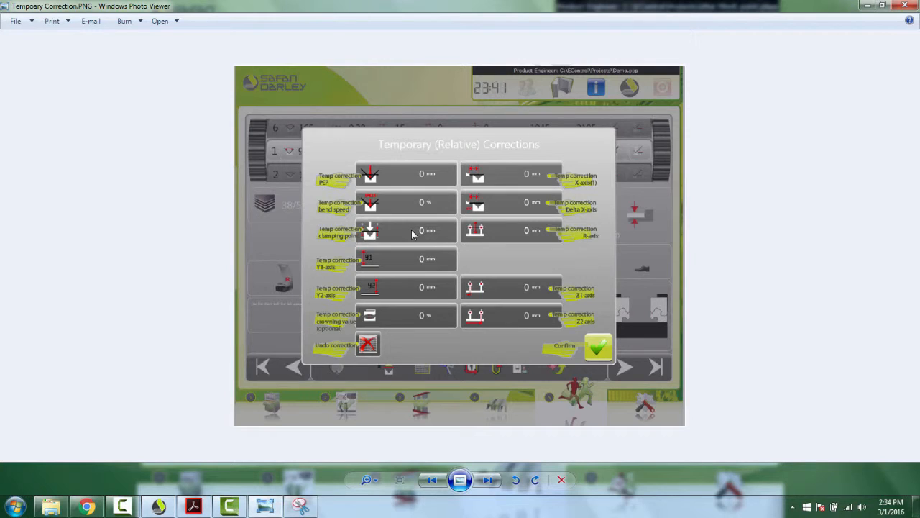
pyautogui.moveTo(546, 257)
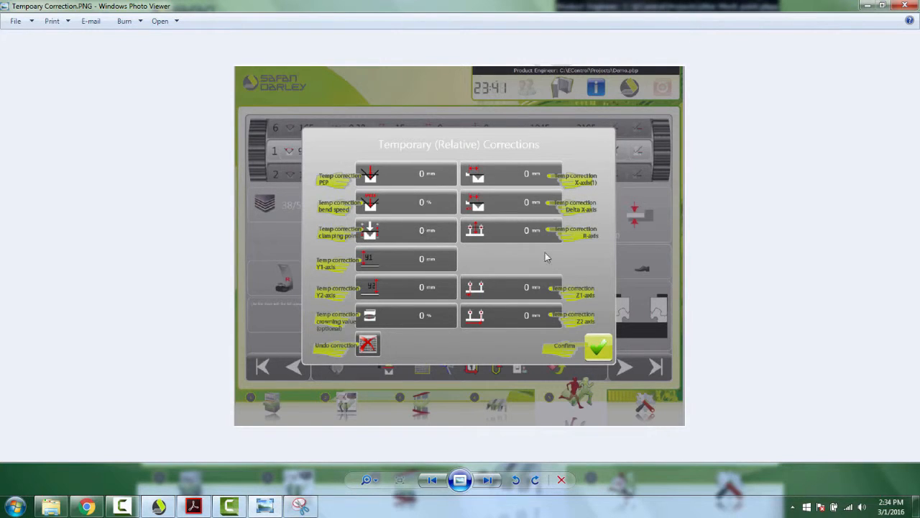
pyautogui.moveTo(539, 298)
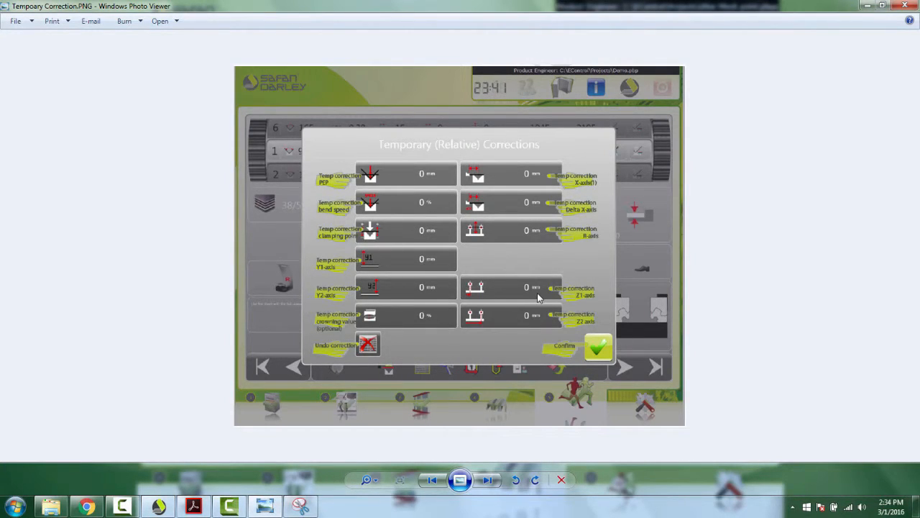
pyautogui.moveTo(448, 174)
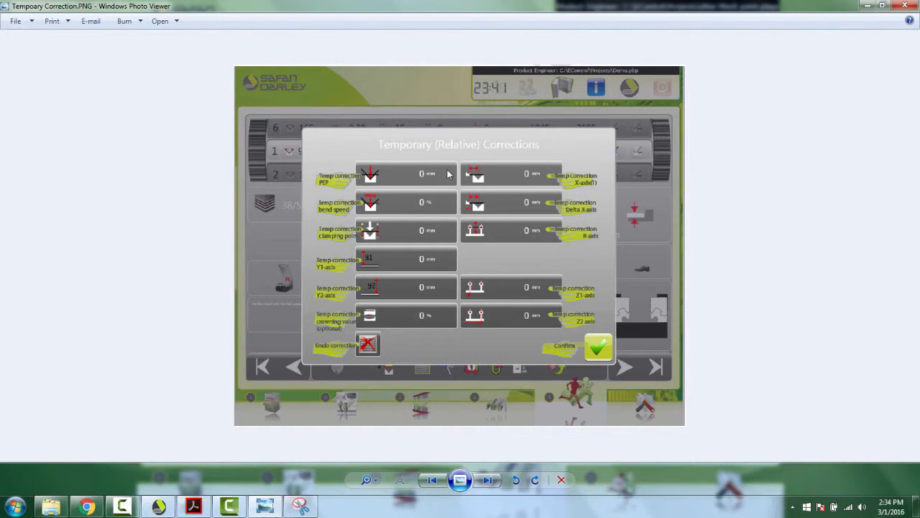
pyautogui.moveTo(418, 181)
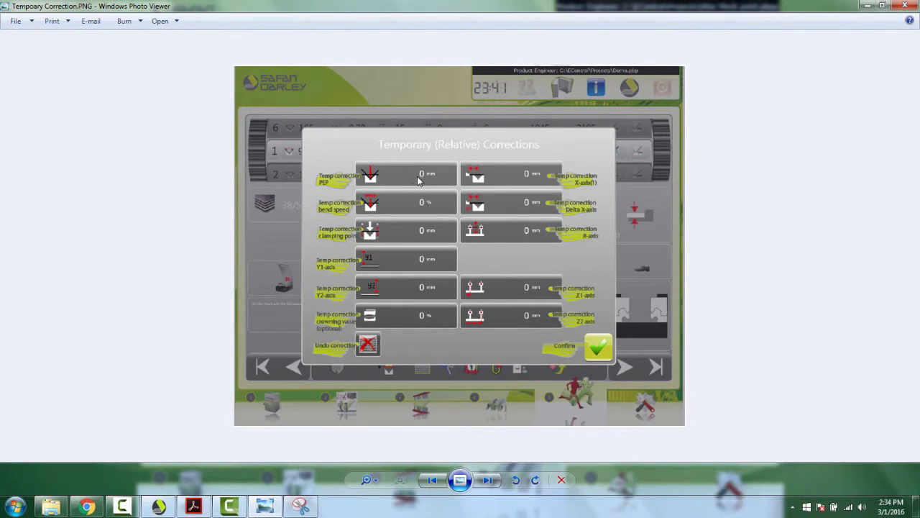
pyautogui.moveTo(385, 207)
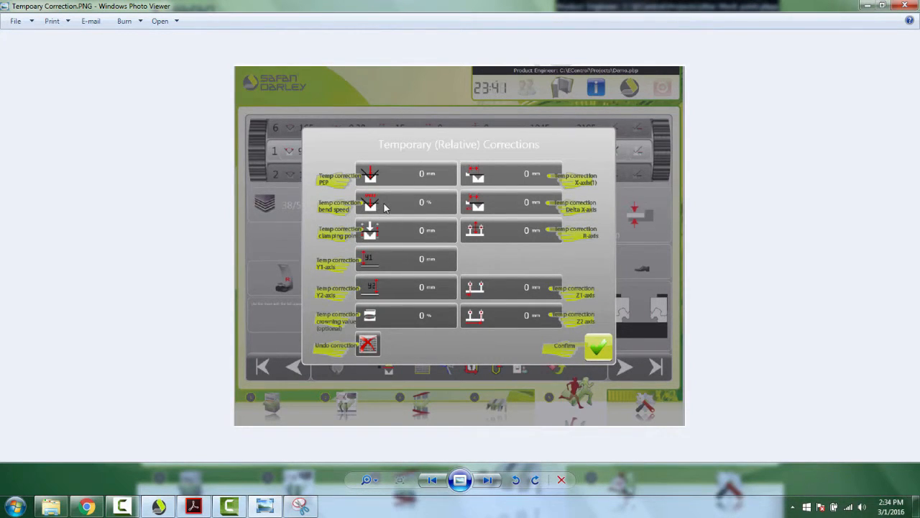
pyautogui.moveTo(440, 256)
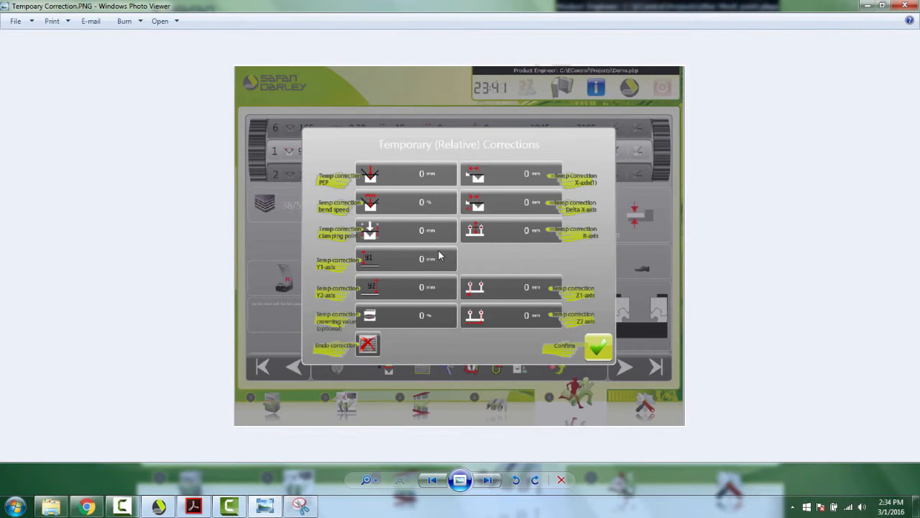
pyautogui.moveTo(426, 278)
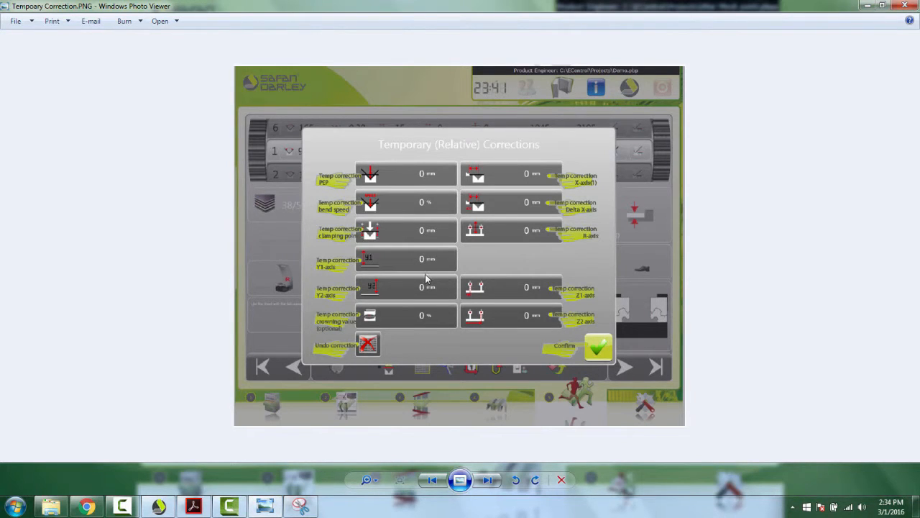
pyautogui.moveTo(420, 269)
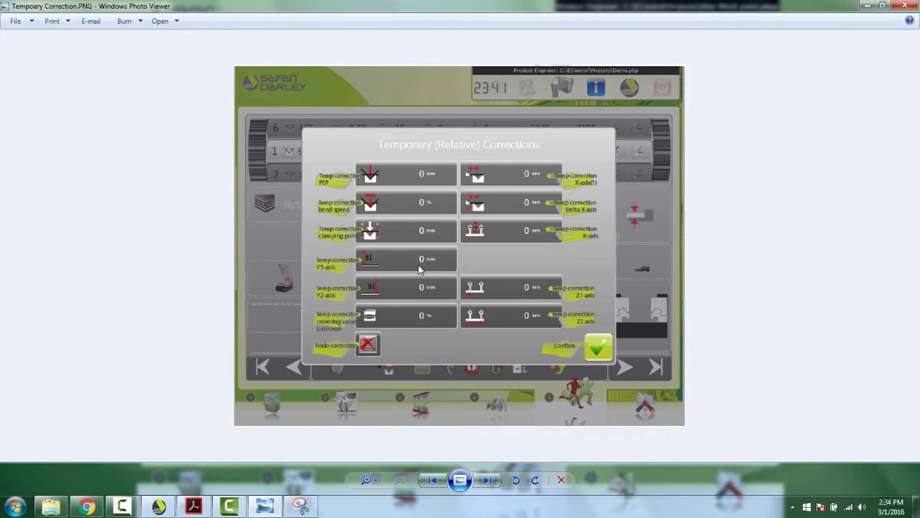
pyautogui.moveTo(262, 212)
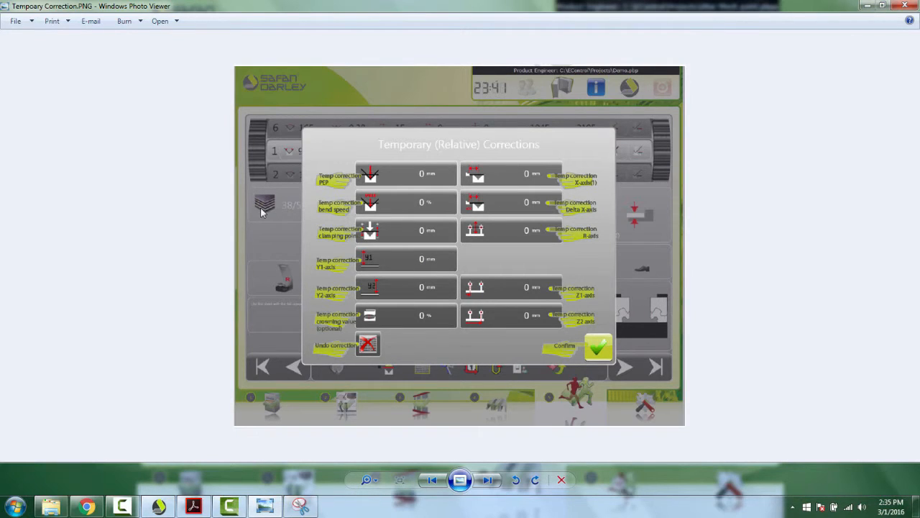
pyautogui.moveTo(533, 178)
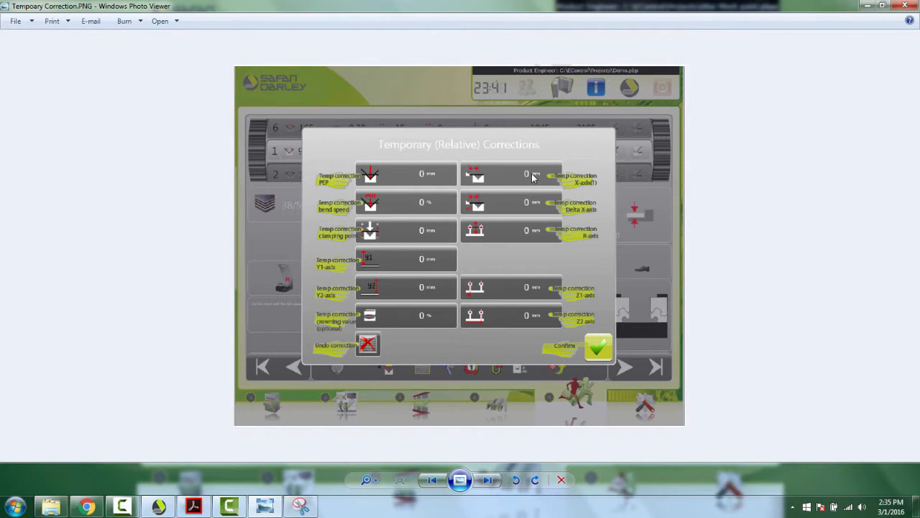
pyautogui.moveTo(513, 210)
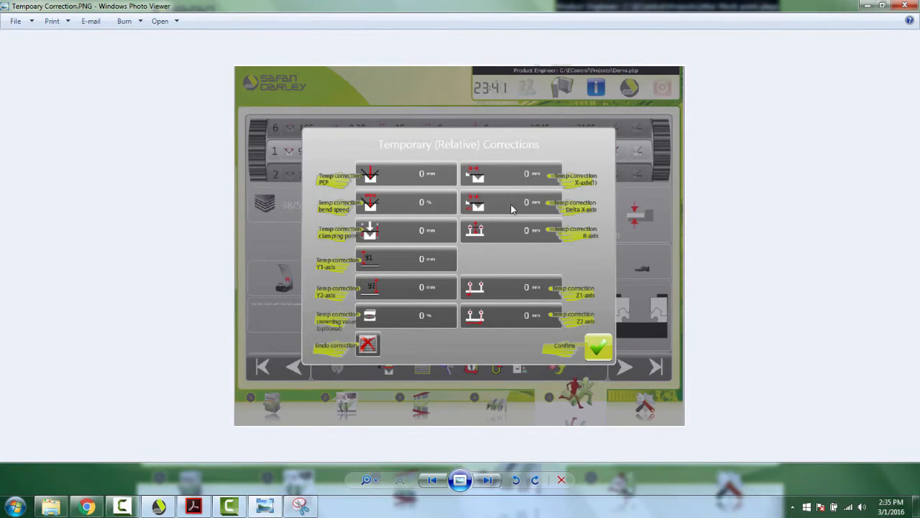
pyautogui.moveTo(468, 240)
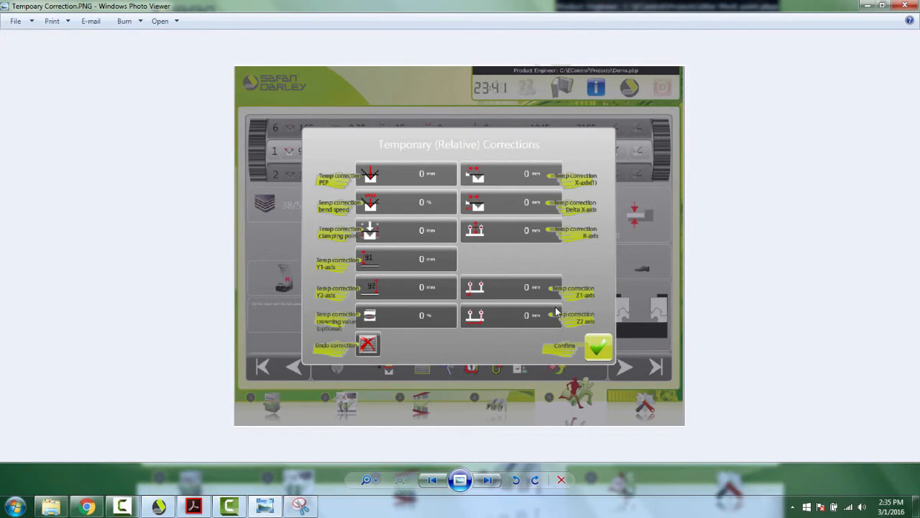
pyautogui.moveTo(644, 232)
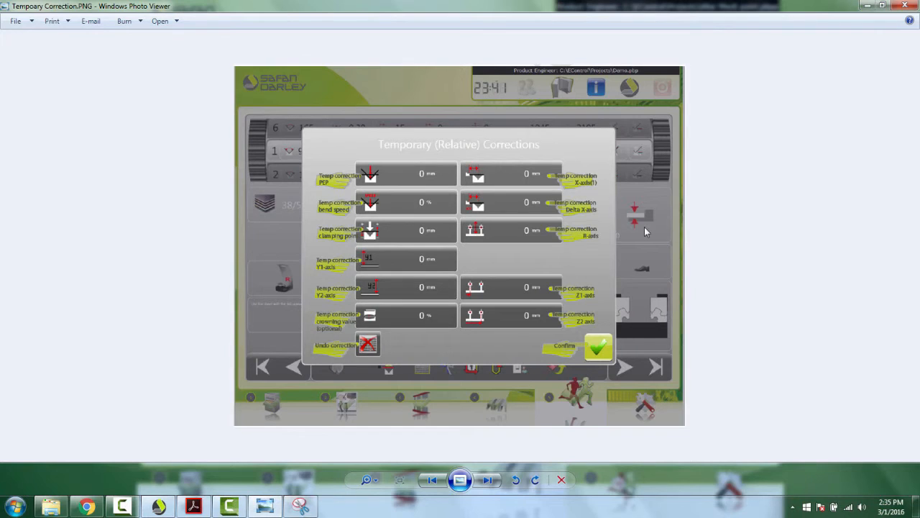
pyautogui.moveTo(223, 442)
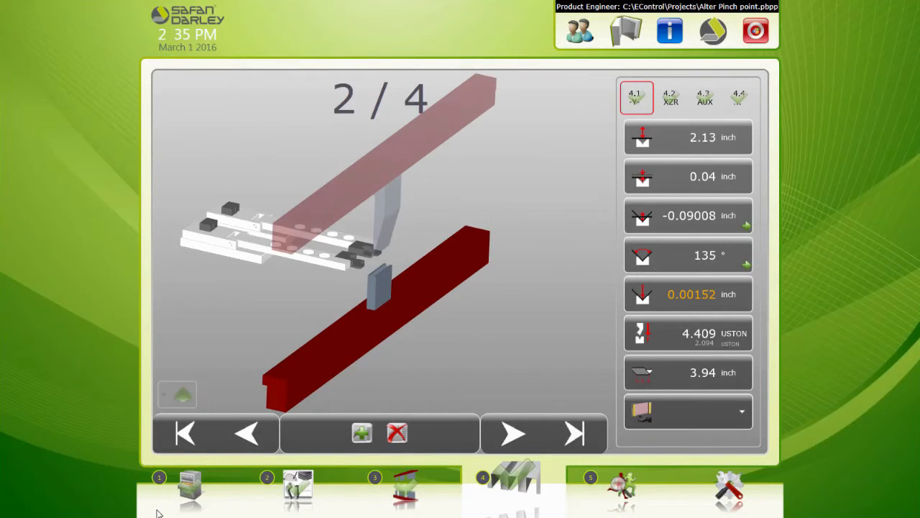
pyautogui.moveTo(252, 491)
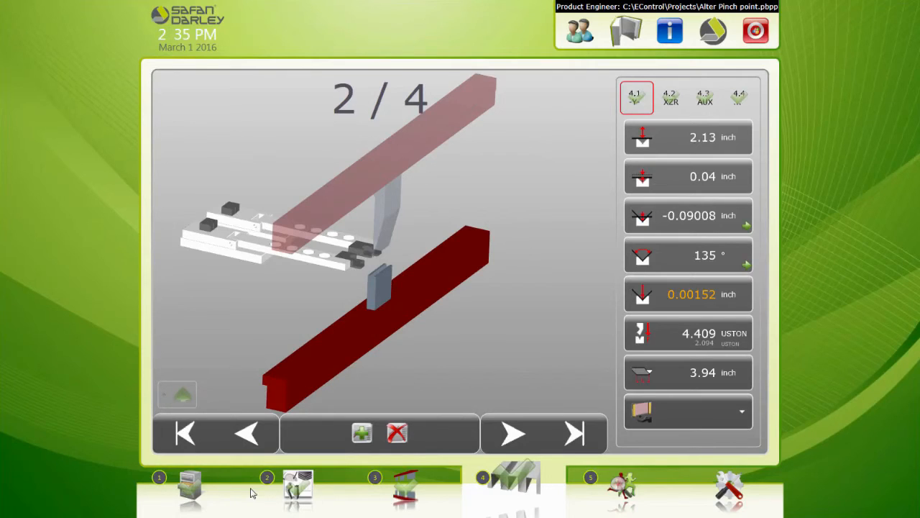